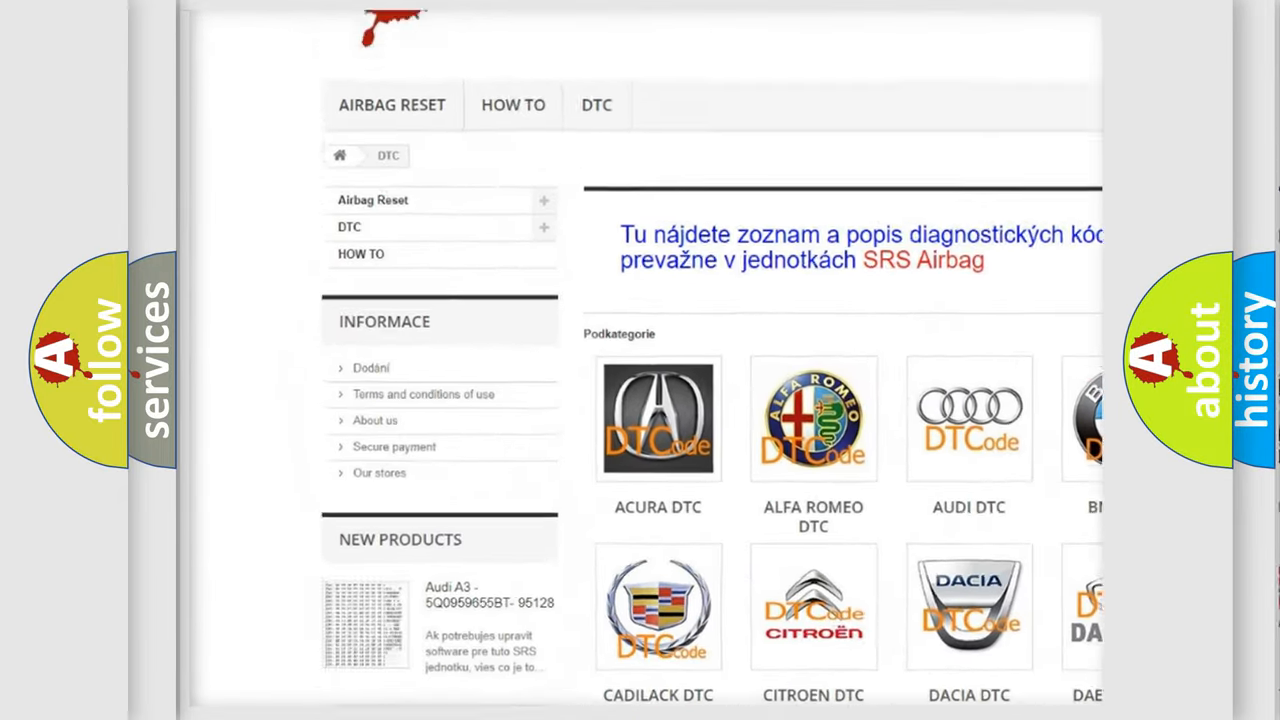
scroll(down, 3)
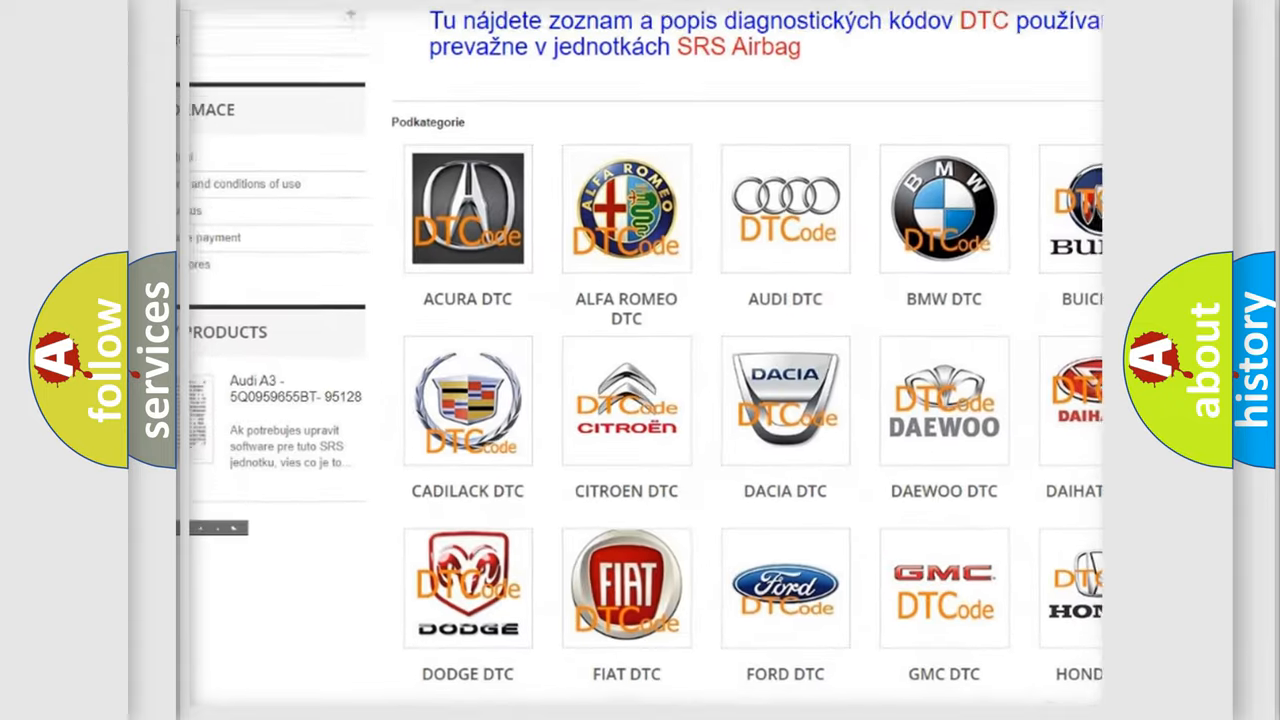
scroll(down, 3)
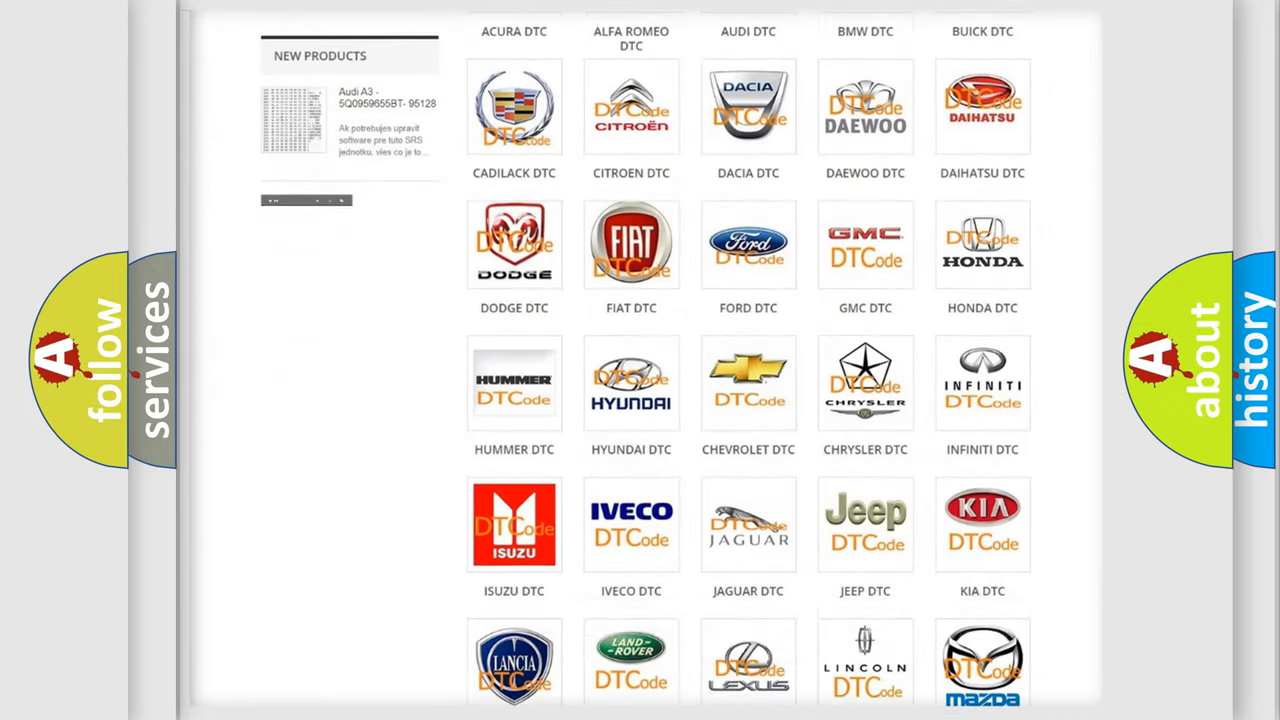
scroll(down, 3)
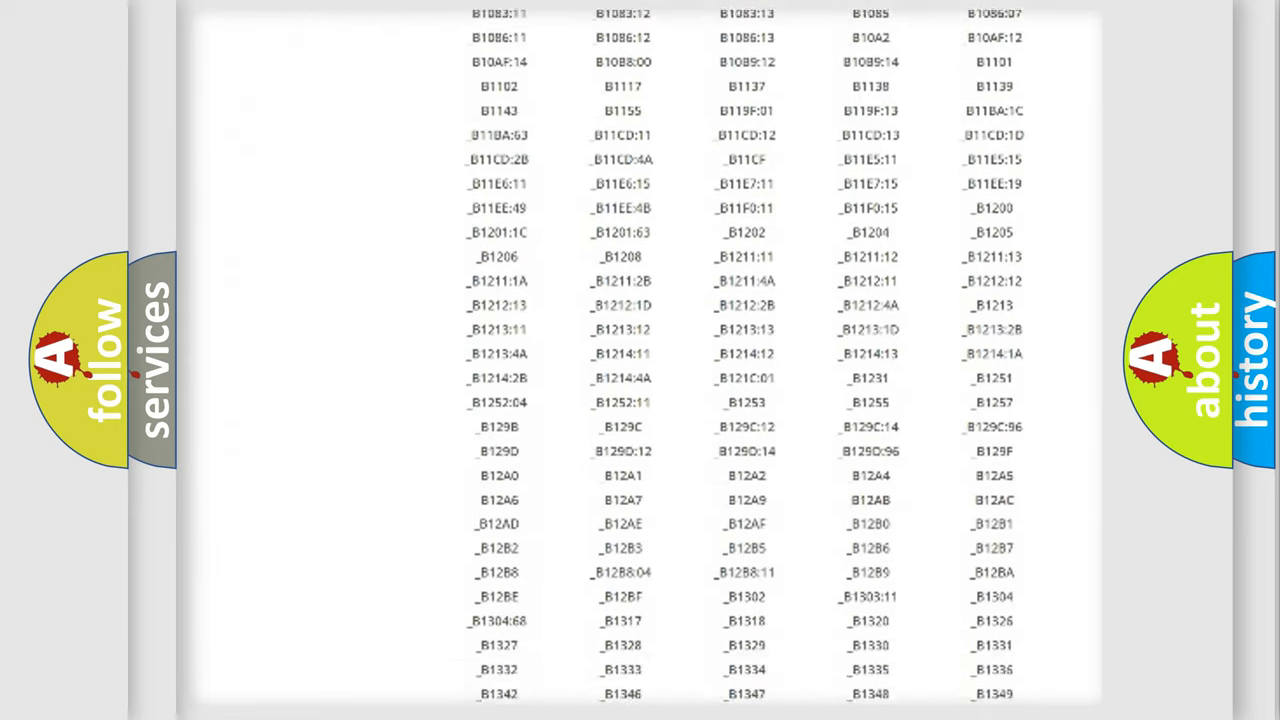
scroll(down, 3)
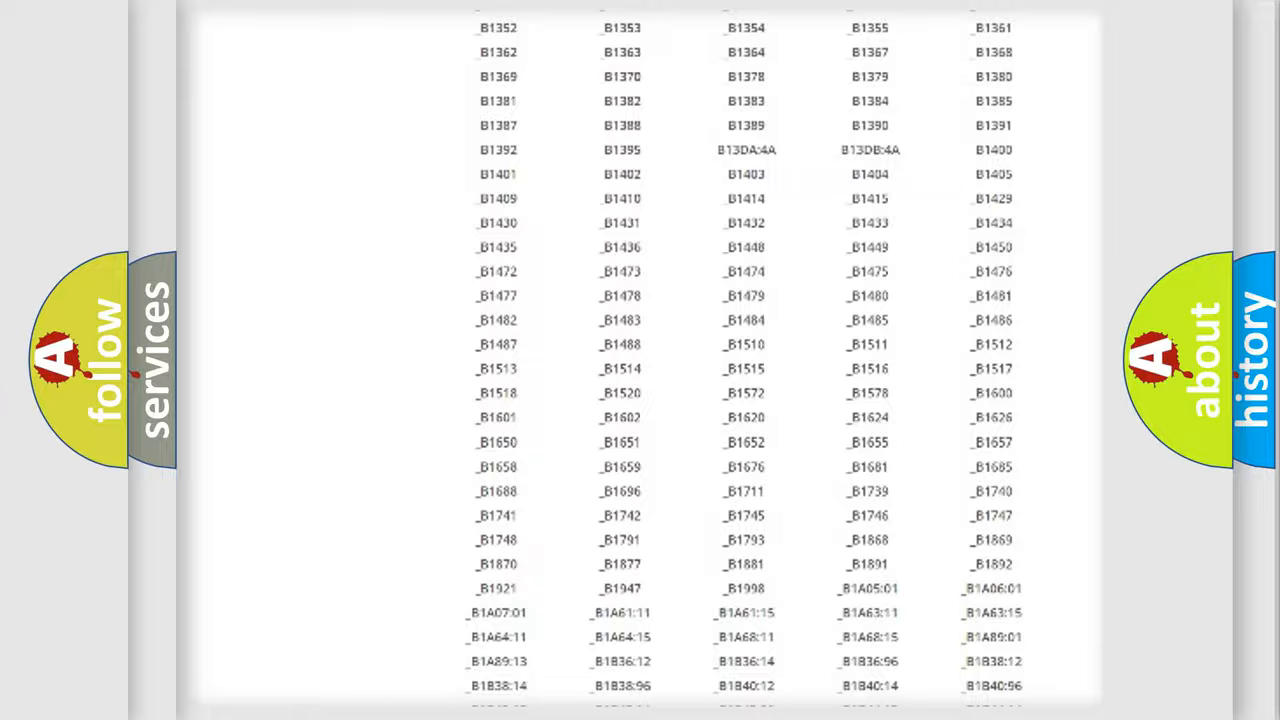